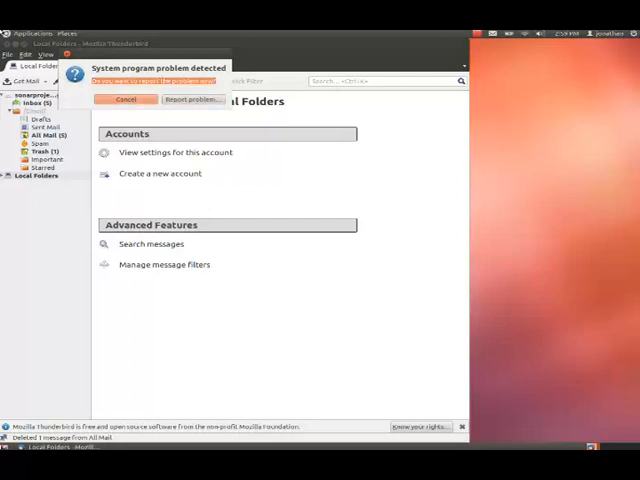
- Cancel the 'System program problem detected' report dialog
{"action": "left_click", "coordinate": [126, 99]}
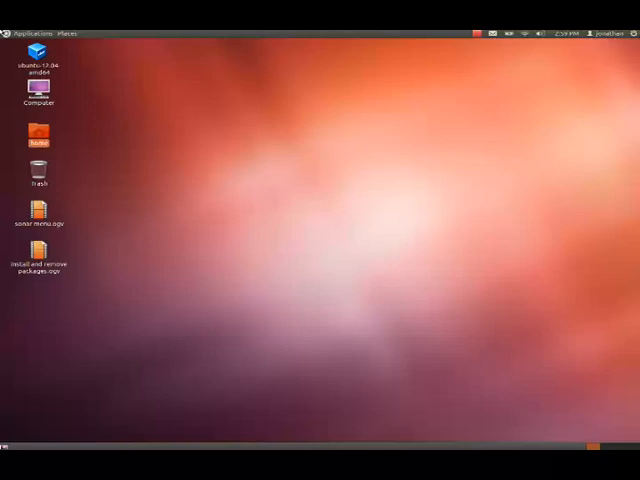
- Open the Applications menu to browse the Internet category
{"action": "left_click", "coordinate": [36, 33]}
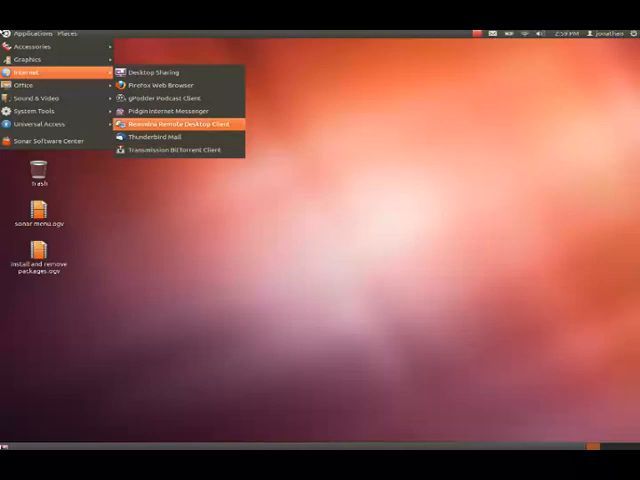
{"action": "mouse_move", "coordinate": [180, 97]}
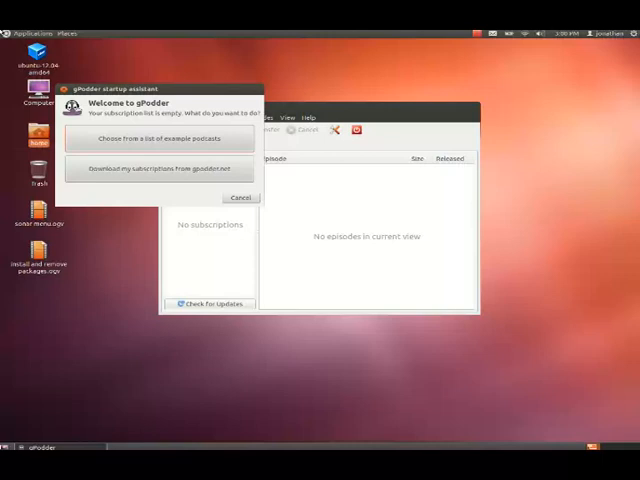
- Close gPodder and enter 'gpodder' in the Run Application dialog
{"action": "left_click", "coordinate": [241, 197]}
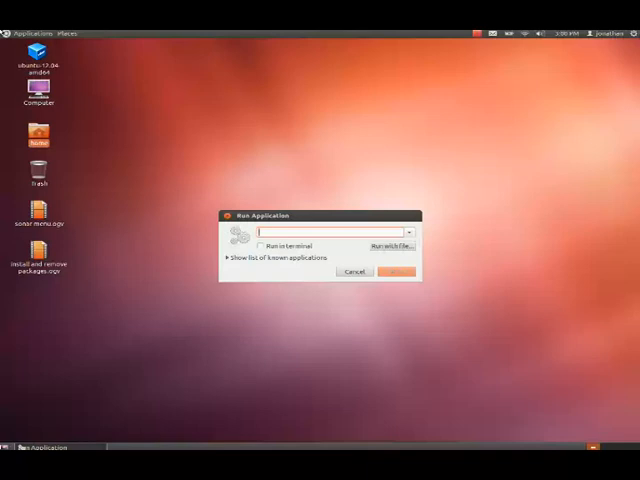
{"action": "type", "text": "gpodder"}
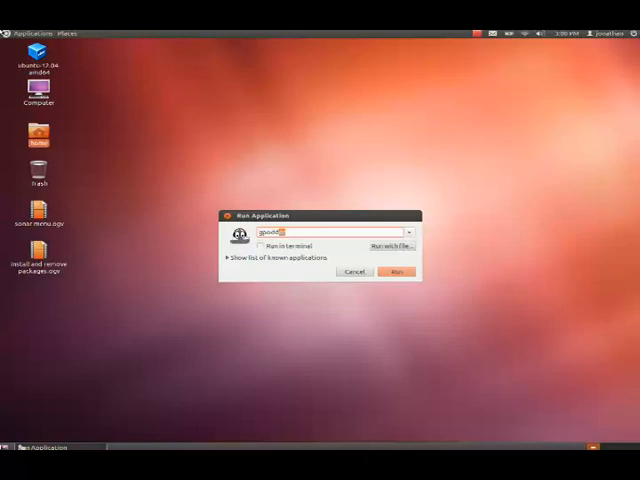
{"action": "left_click", "coordinate": [396, 271]}
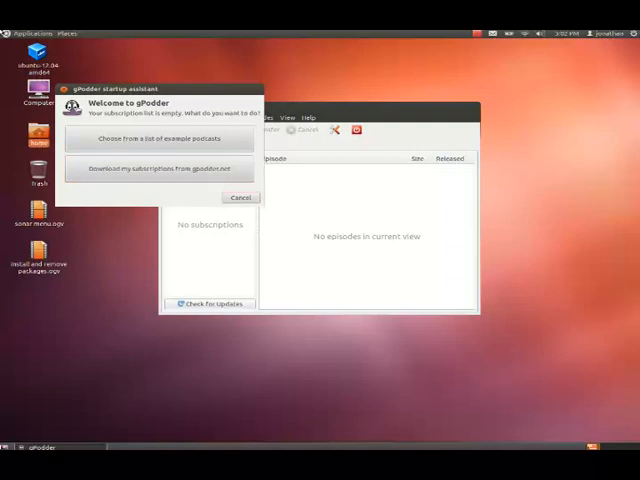
- Cancel gPodder's startup assistant
{"action": "left_click", "coordinate": [241, 196]}
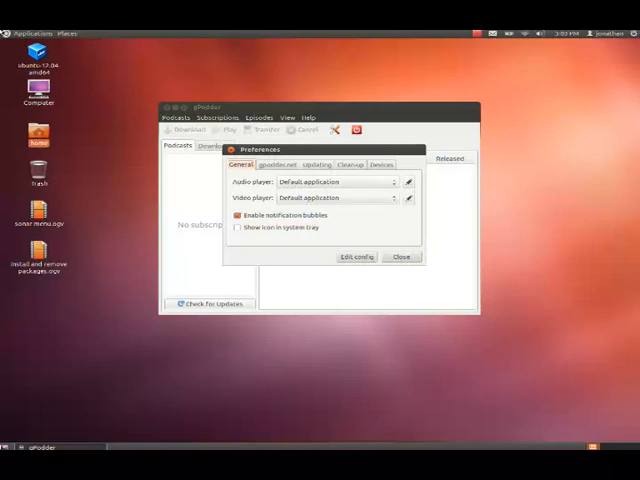
{"action": "left_click", "coordinate": [277, 164]}
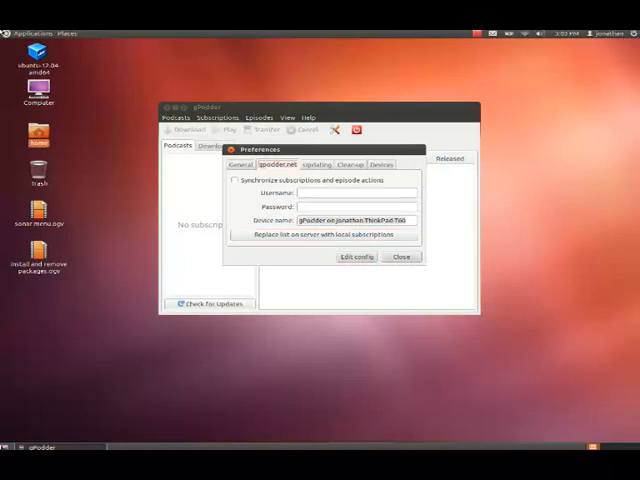
{"action": "left_click", "coordinate": [316, 164]}
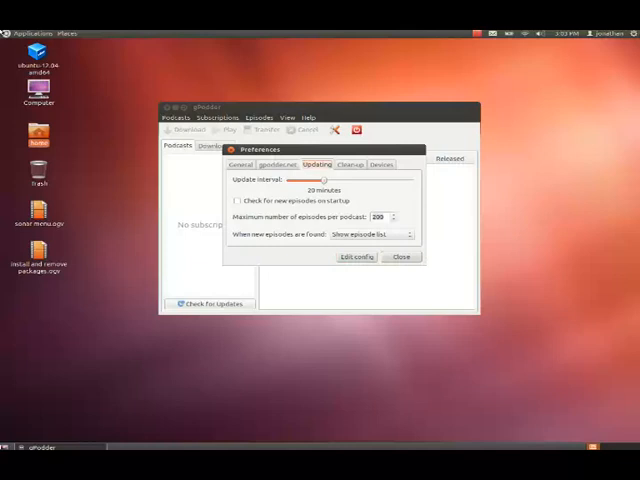
{"action": "left_click", "coordinate": [349, 164]}
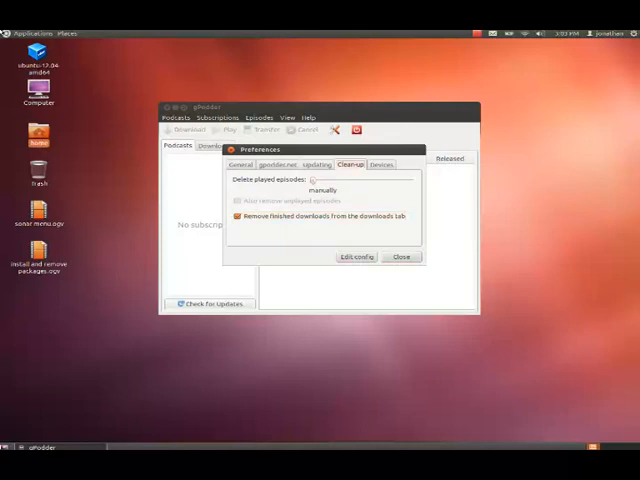
{"action": "left_click", "coordinate": [381, 164]}
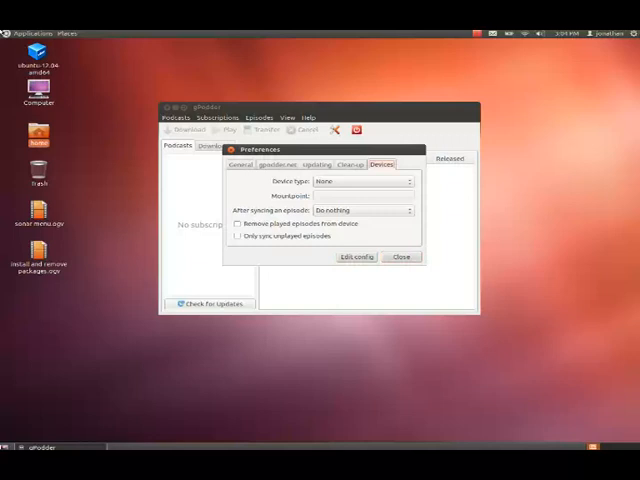
{"action": "left_click", "coordinate": [240, 164]}
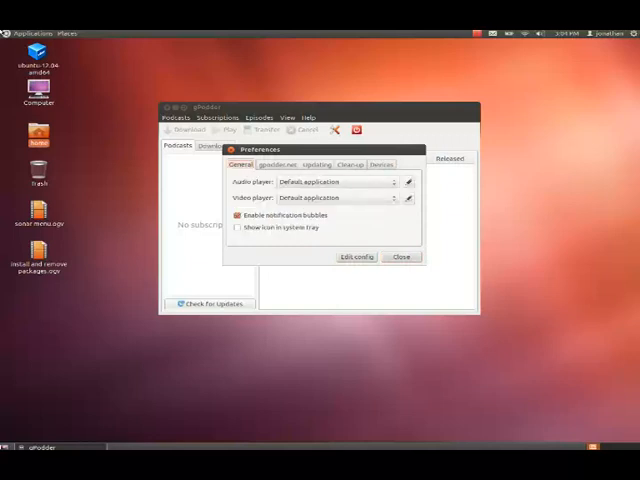
- Close the Preferences window and quit the gPodder main window
{"action": "left_click", "coordinate": [400, 257]}
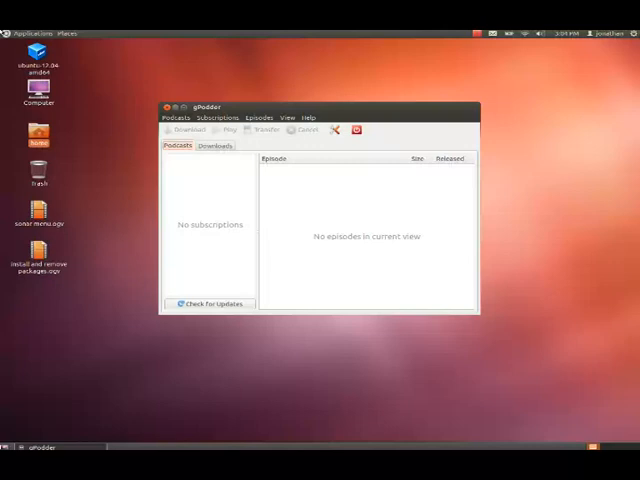
{"action": "left_click", "coordinate": [211, 303]}
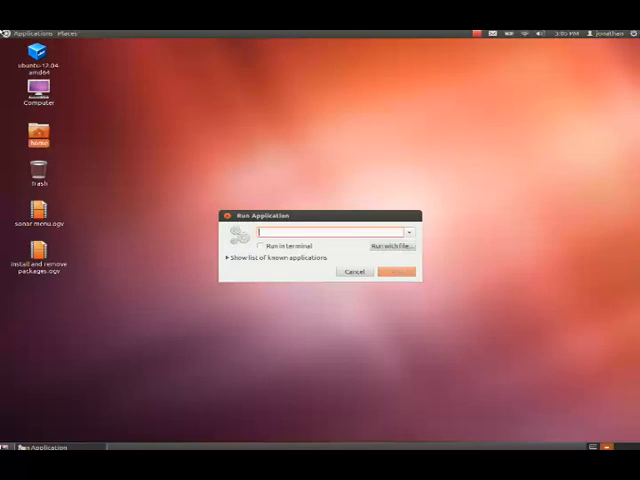
- Run 'firefox' from the Run Application dialog
{"action": "type", "text": "firefox"}
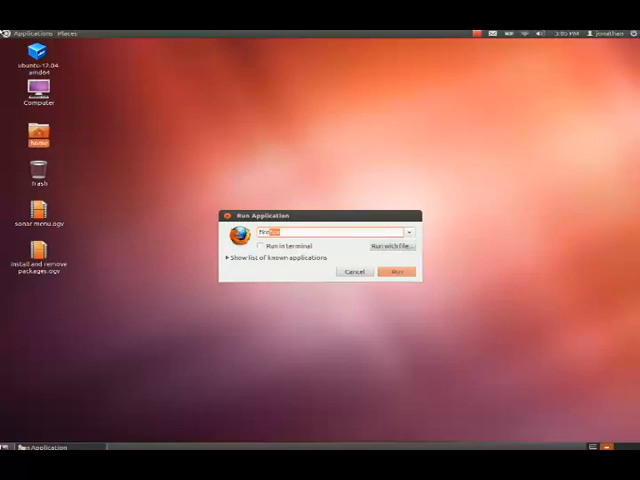
{"action": "left_click", "coordinate": [354, 271]}
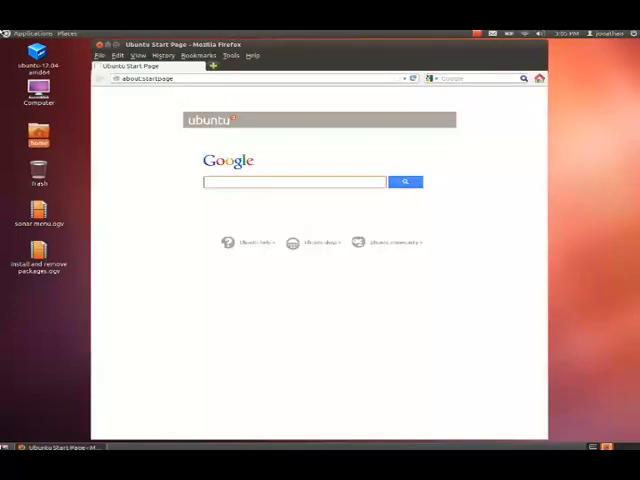
{"action": "type", "text": "fon"}
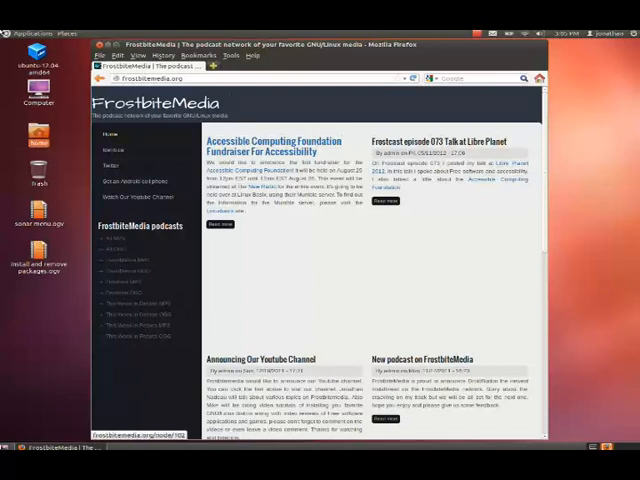
- Scroll the FrostbiteMedia page down to the Droid Nation OGG link
{"action": "scroll", "scroll_direction": "down", "scroll_amount": 3}
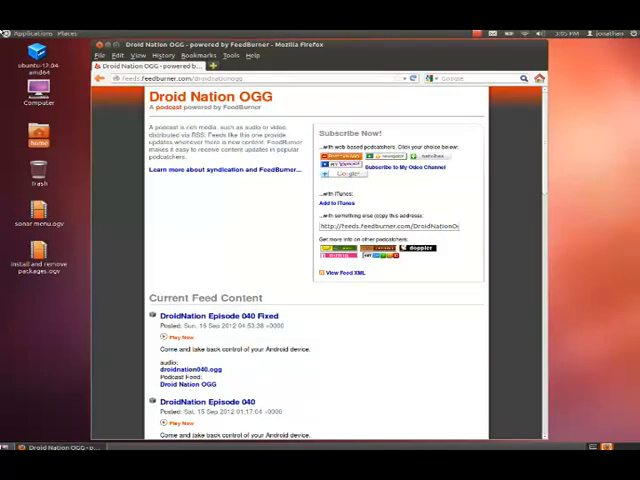
{"action": "scroll", "scroll_direction": "down", "scroll_amount": 3}
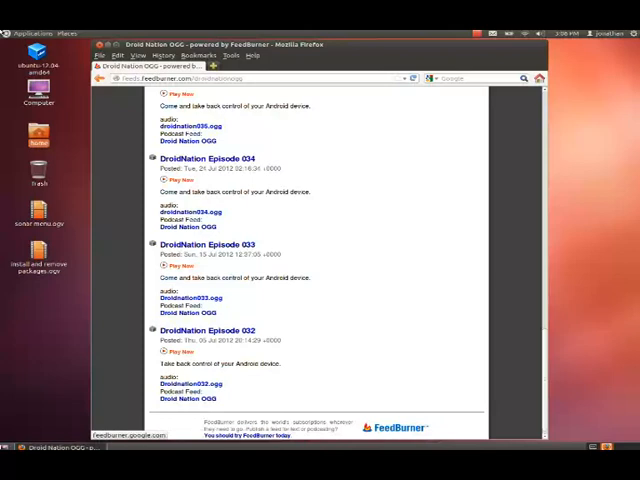
{"action": "left_click", "coordinate": [250, 78]}
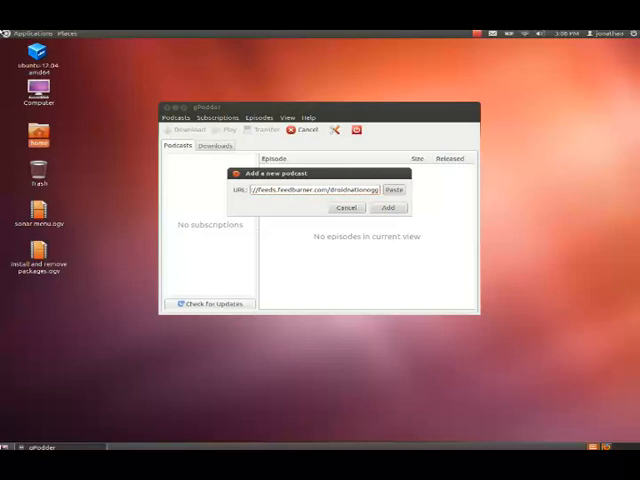
- Add the Droid Nation OGG feeds.feedburner.com URL as a subscription
{"action": "left_click", "coordinate": [347, 207]}
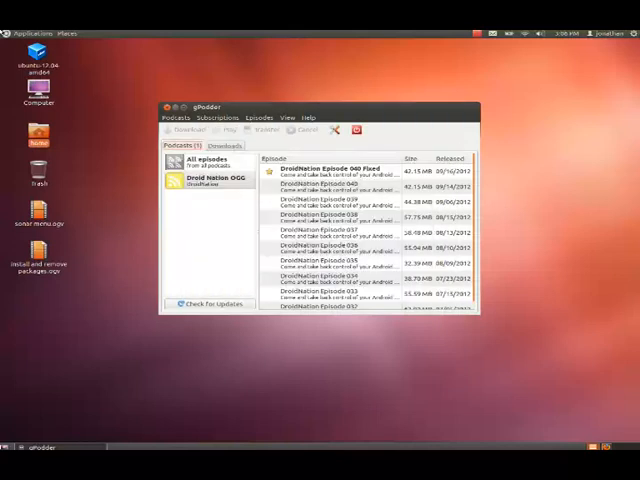
{"action": "left_click", "coordinate": [189, 130]}
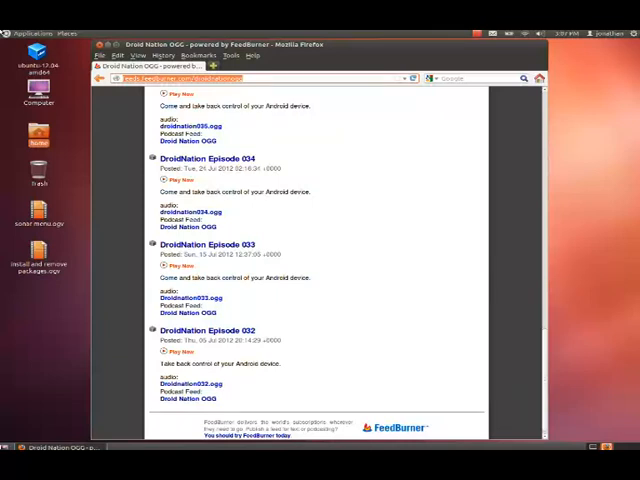
- Look through Desktop and Downloads, then open the gpodder-downloads folder
{"action": "left_click", "coordinate": [537, 36]}
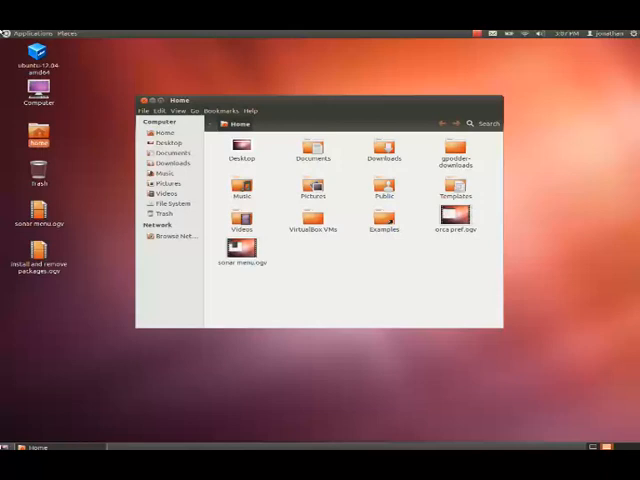
{"action": "left_click", "coordinate": [242, 150]}
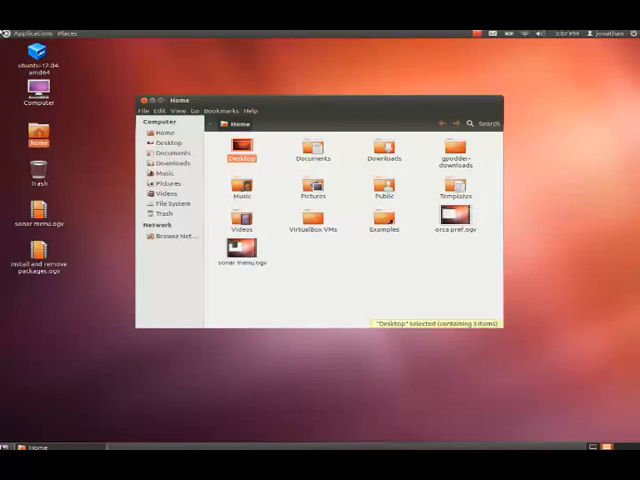
{"action": "left_click", "coordinate": [313, 155]}
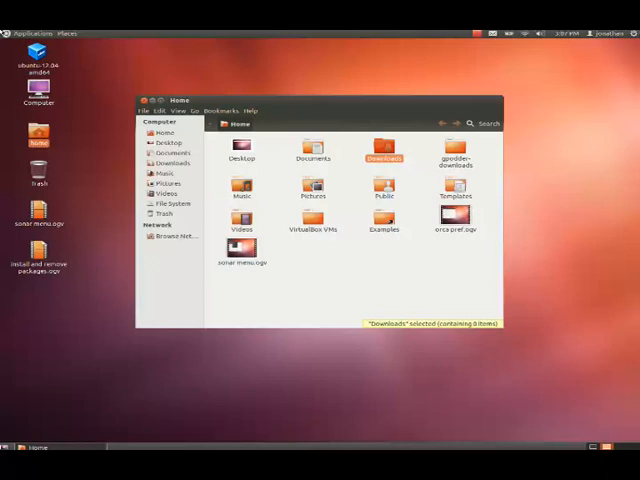
{"action": "left_click", "coordinate": [456, 155]}
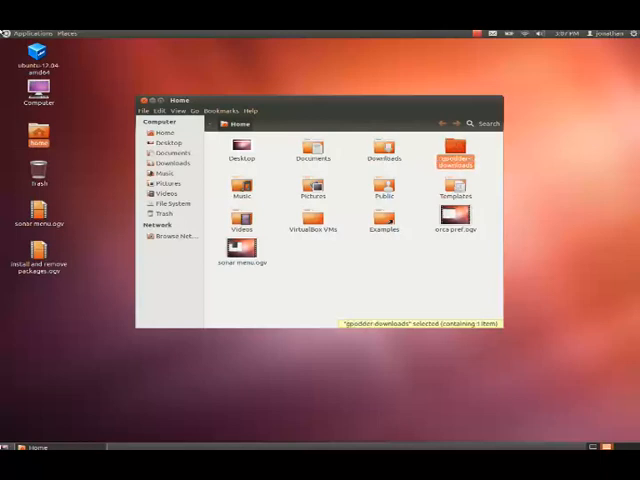
{"action": "double_click", "coordinate": [455, 150]}
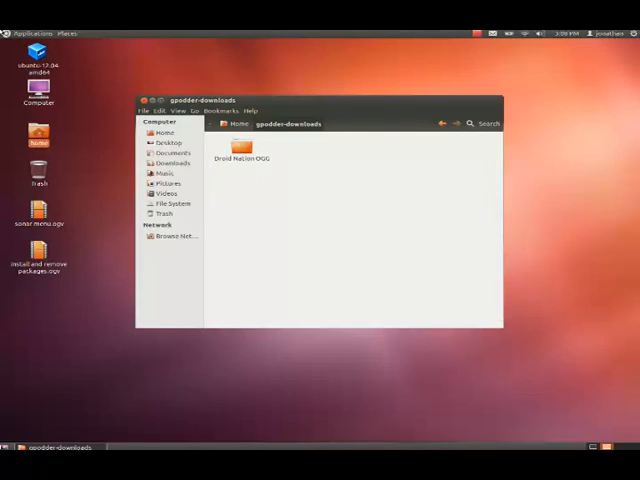
- Select and open the Droid Nation OGG folder inside gpodder-downloads
{"action": "left_click", "coordinate": [242, 150]}
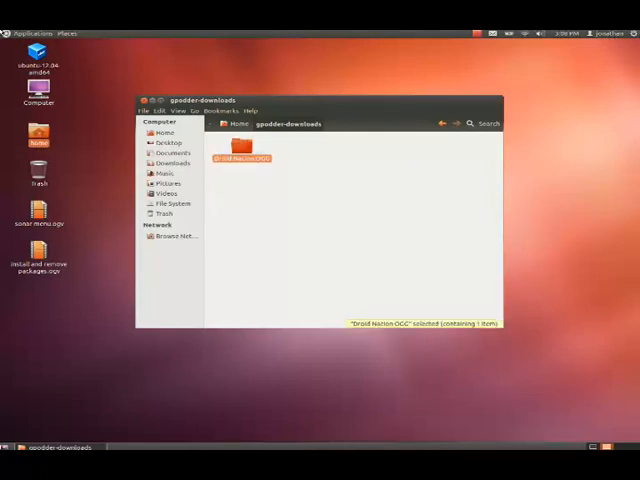
{"action": "double_click", "coordinate": [241, 150]}
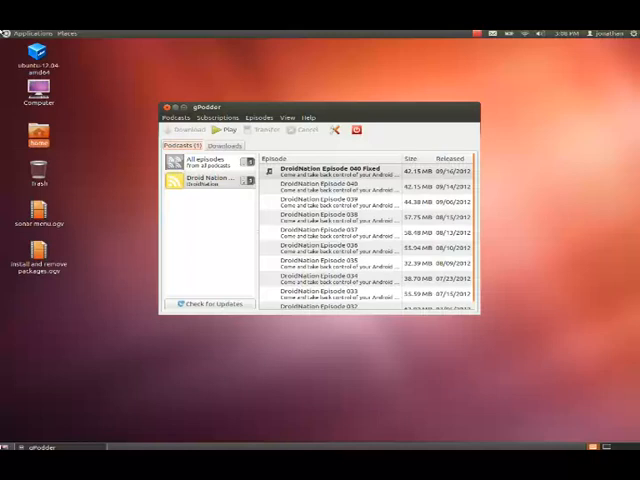
- Open gPodder's Subscriptions menu showing discover, add via URL, remove and OPML export options
{"action": "left_click", "coordinate": [217, 117]}
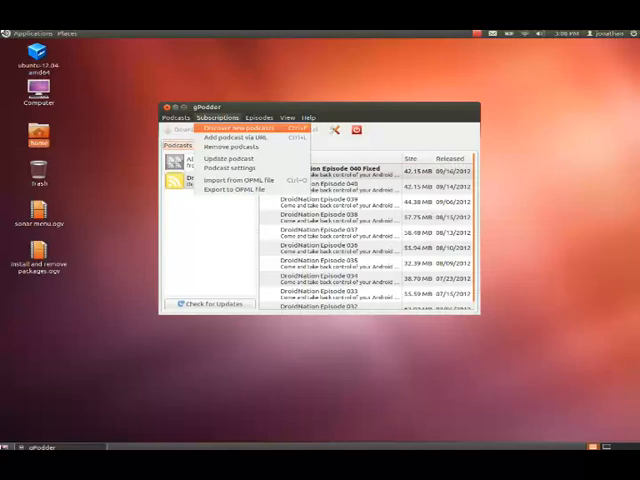
{"action": "mouse_move", "coordinate": [230, 138]}
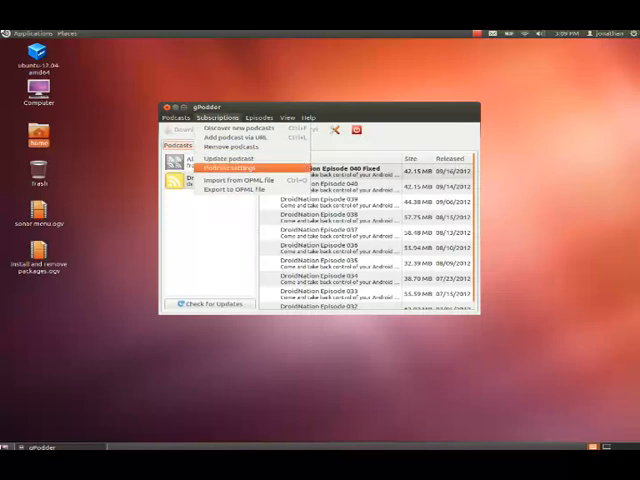
{"action": "mouse_move", "coordinate": [230, 180]}
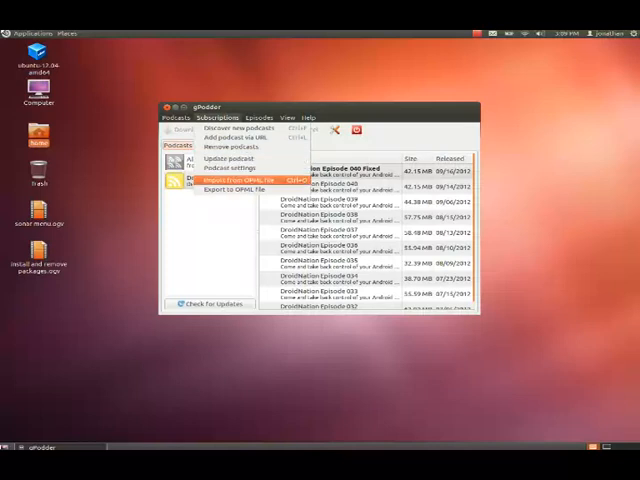
{"action": "mouse_move", "coordinate": [230, 190]}
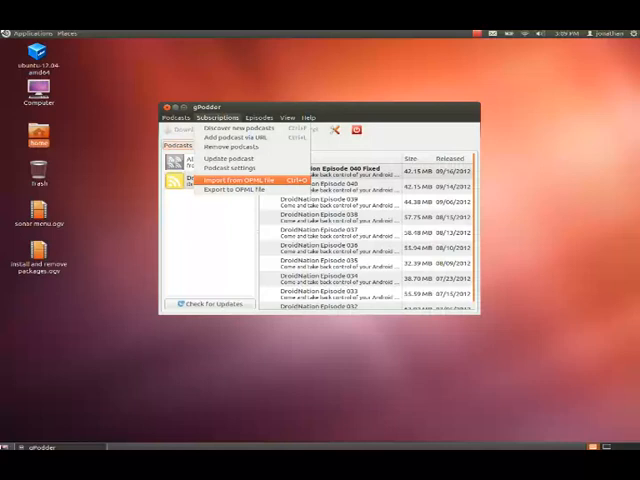
{"action": "mouse_move", "coordinate": [230, 190]}
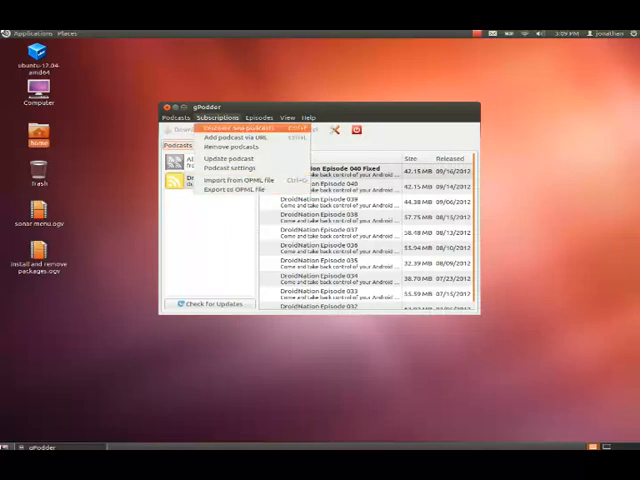
{"action": "mouse_move", "coordinate": [245, 137]}
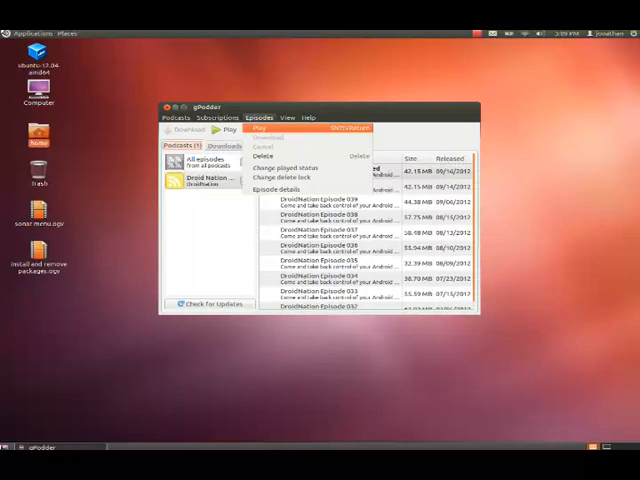
{"action": "mouse_move", "coordinate": [290, 168]}
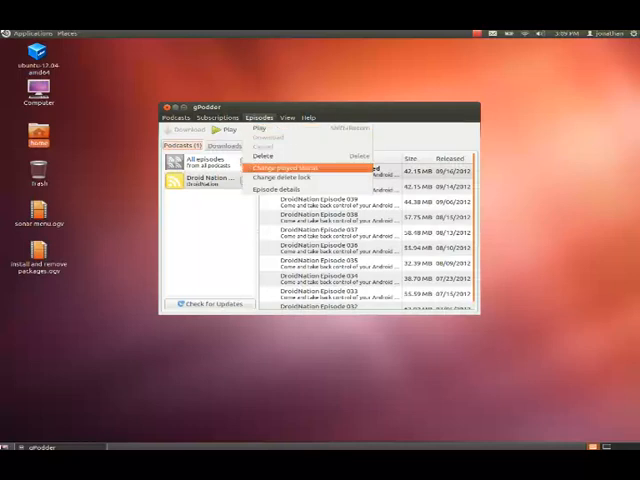
{"action": "mouse_move", "coordinate": [290, 177]}
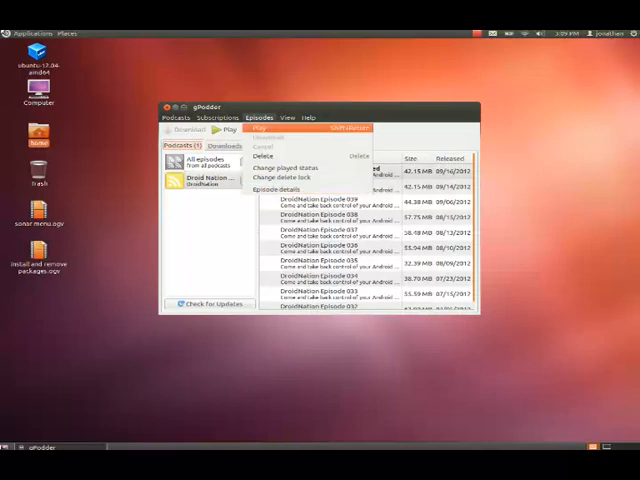
{"action": "mouse_move", "coordinate": [285, 189]}
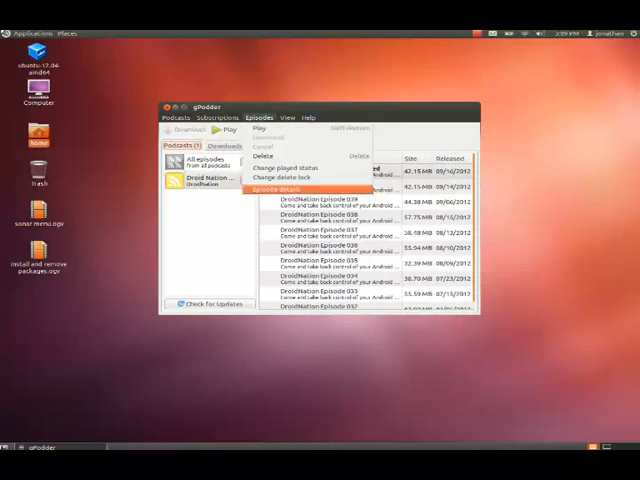
- Open the next menu to the right to browse episode actions and filters
{"action": "left_click", "coordinate": [287, 117]}
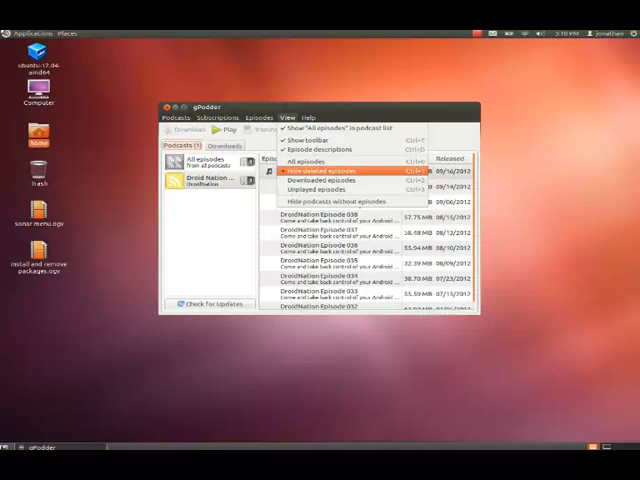
{"action": "mouse_move", "coordinate": [325, 180]}
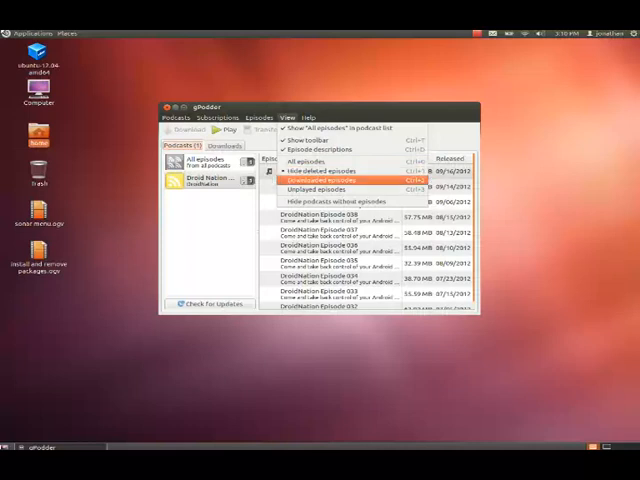
{"action": "mouse_move", "coordinate": [325, 190]}
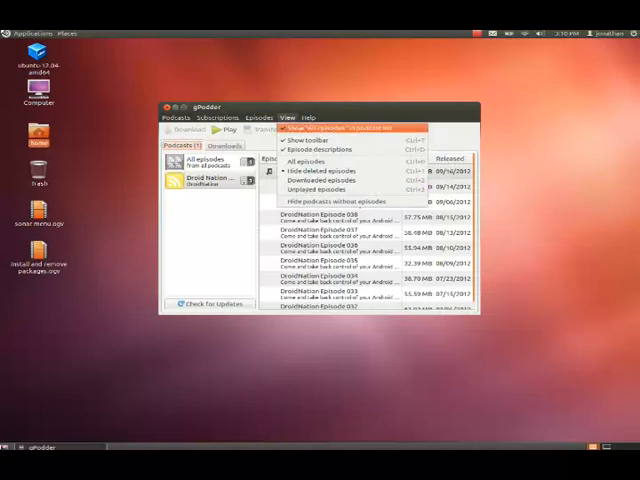
{"action": "mouse_move", "coordinate": [305, 140]}
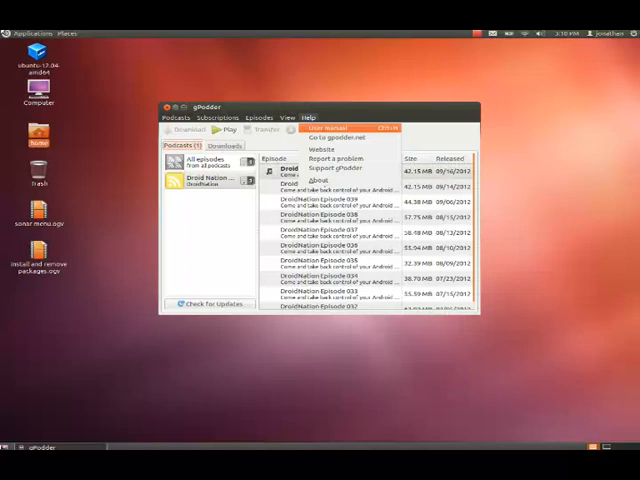
{"action": "mouse_move", "coordinate": [322, 150]}
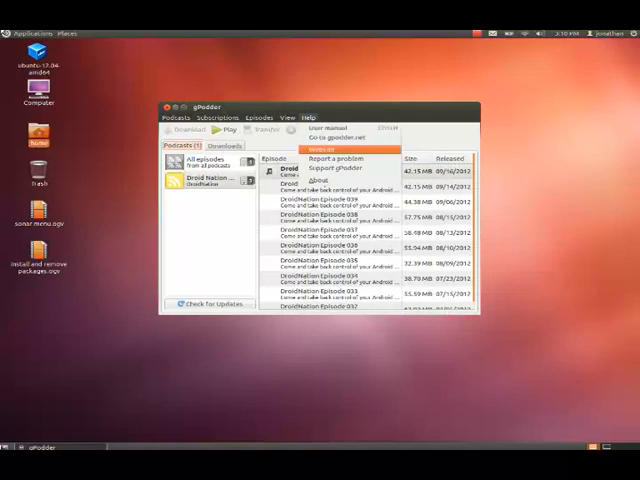
{"action": "mouse_move", "coordinate": [338, 167]}
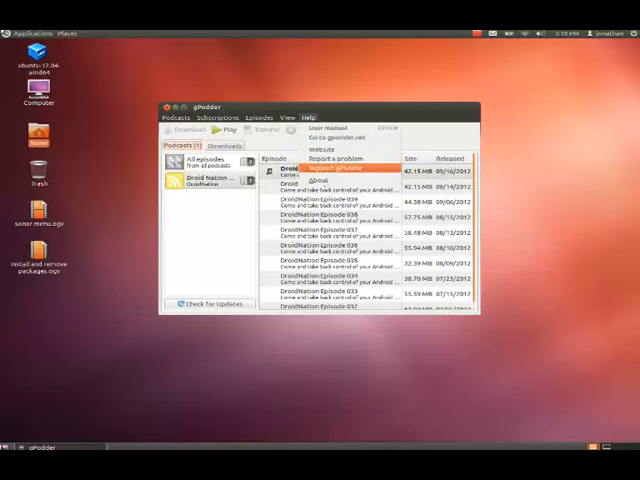